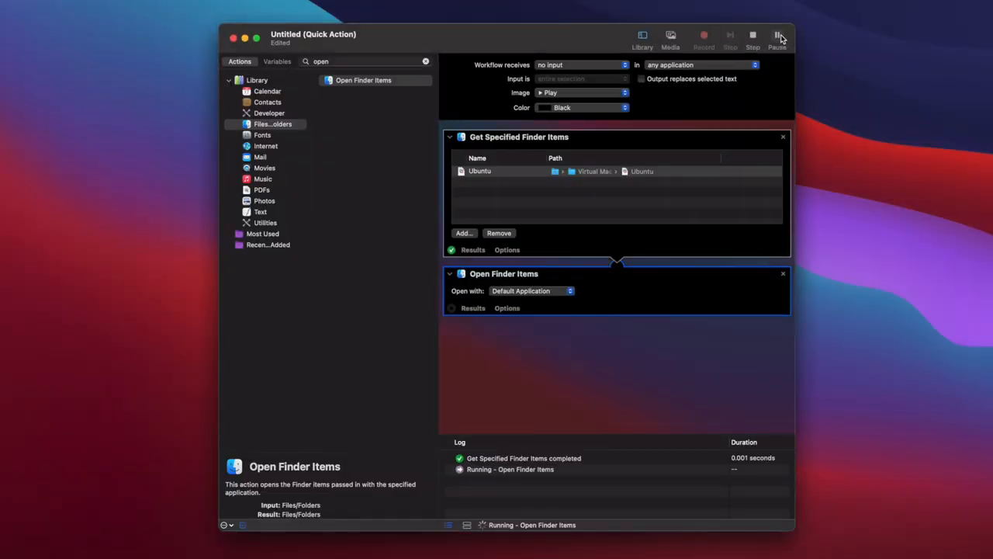
Step: Run the workflow and launch the Ubuntu virtual machine file from the Virtual Machines folder
click(781, 34)
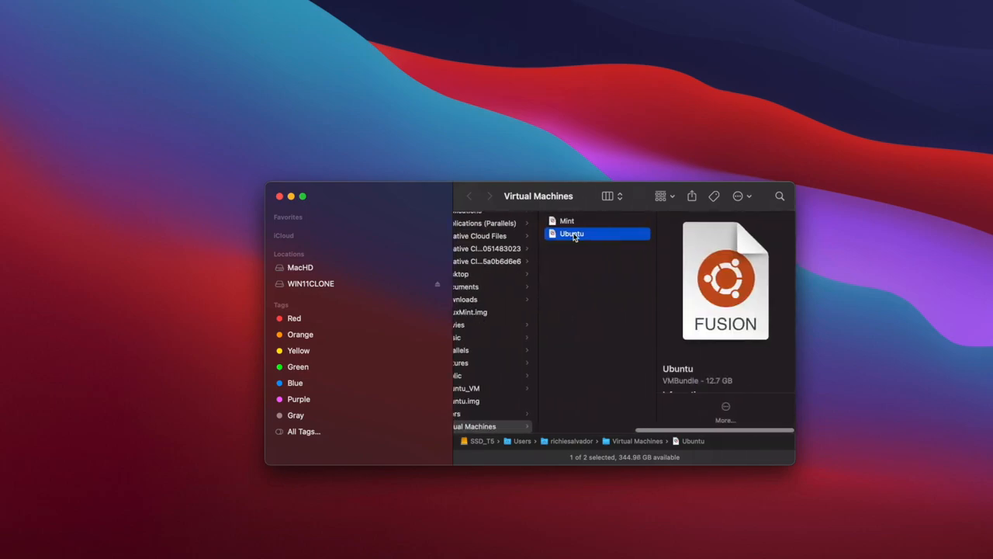
double_click(571, 233)
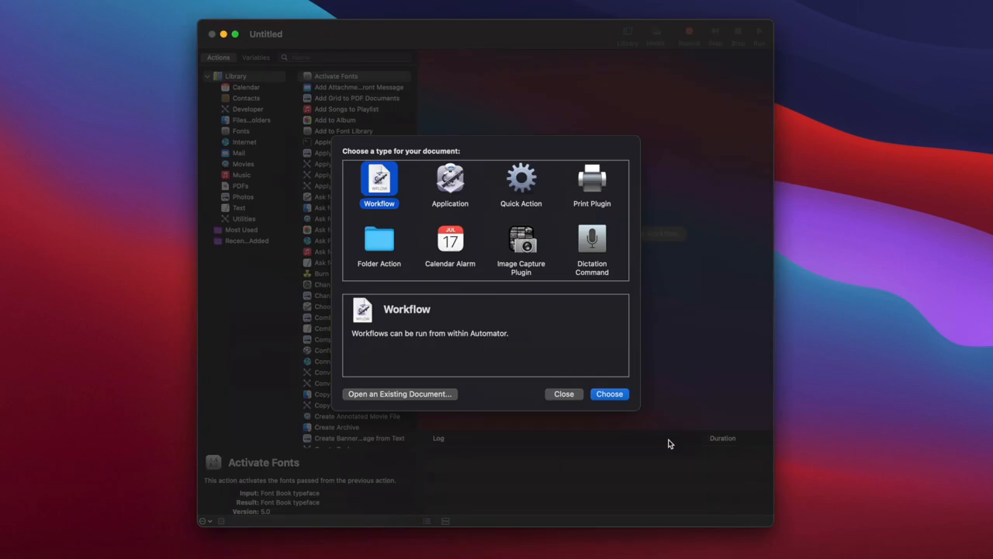
mouse_move(674, 431)
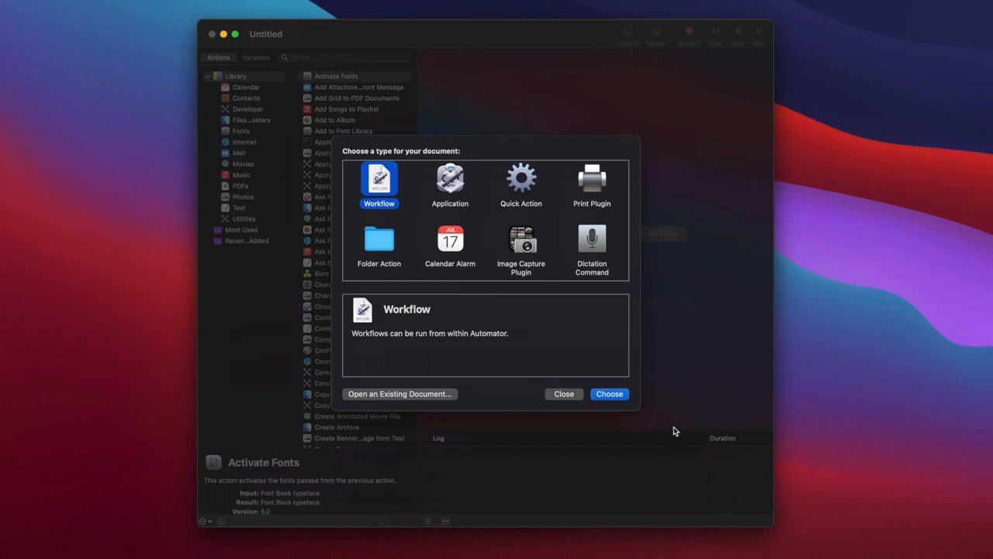
mouse_move(680, 429)
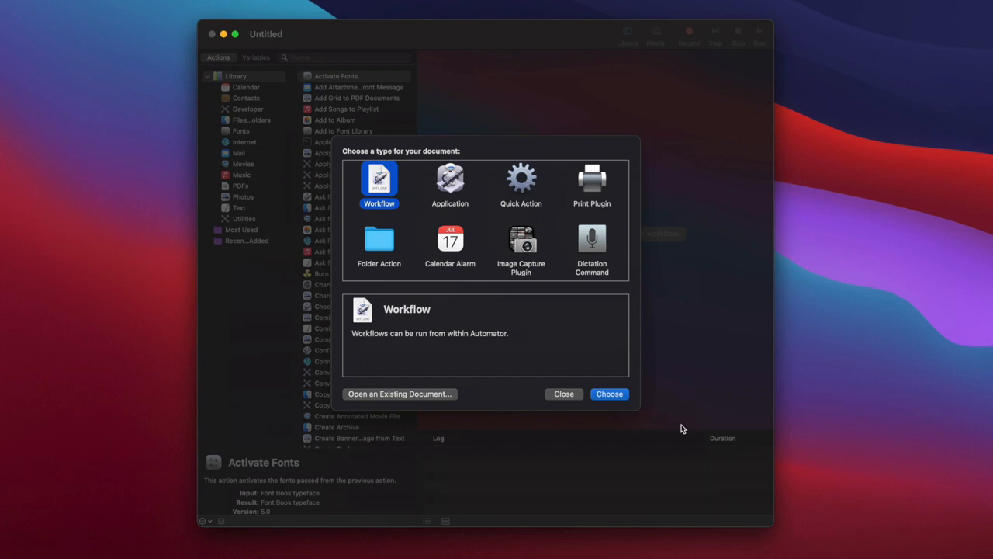
mouse_move(654, 355)
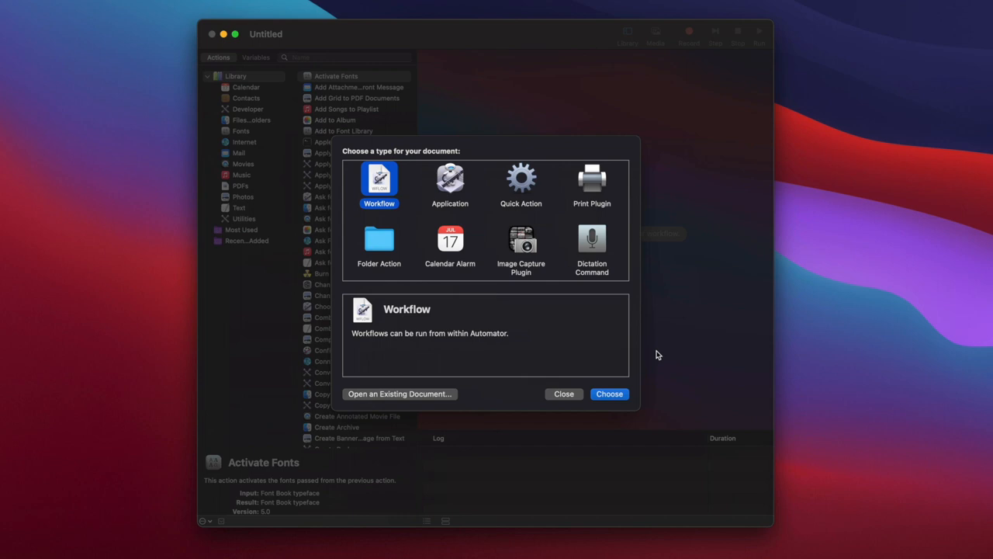
Step: Create a new Quick Action document from the type chooser
click(522, 180)
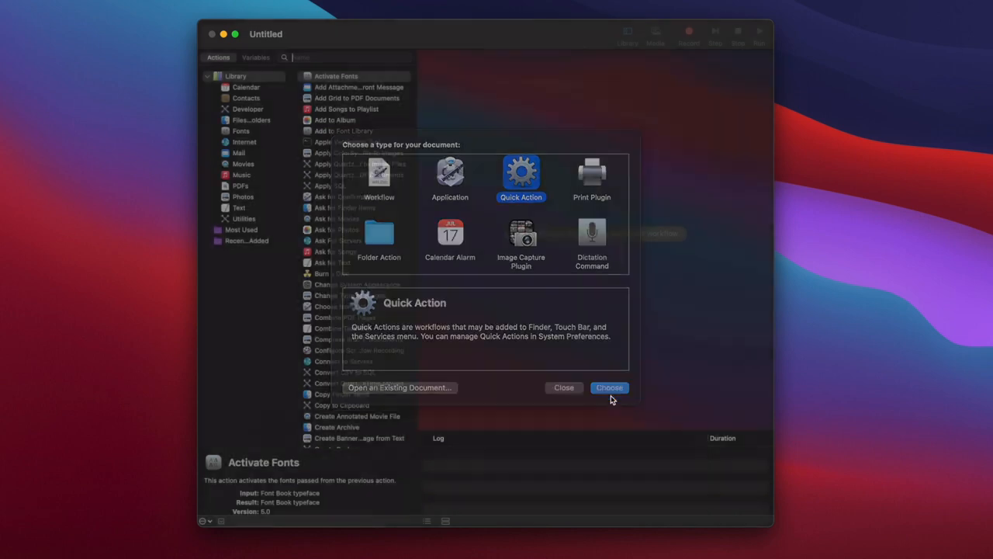
click(608, 388)
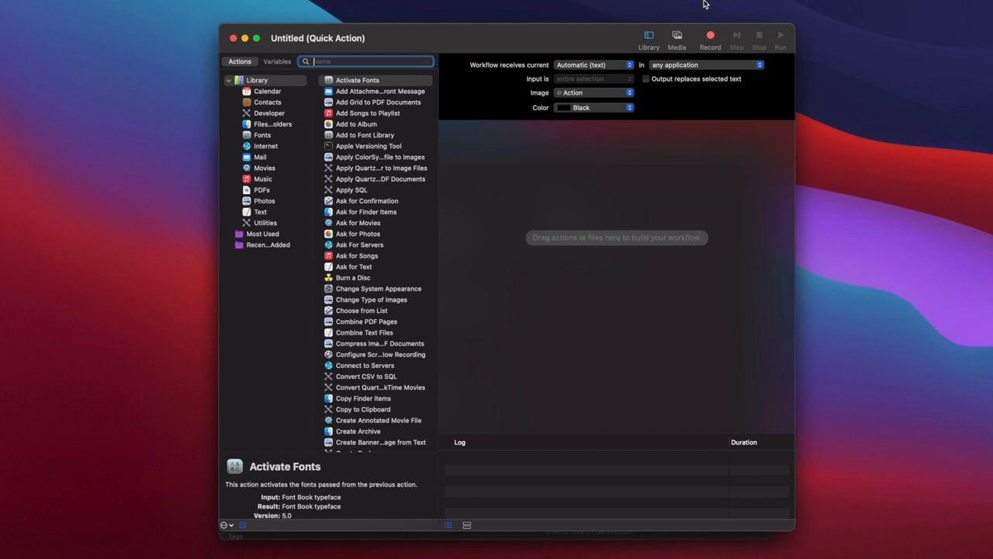
mouse_move(630, 68)
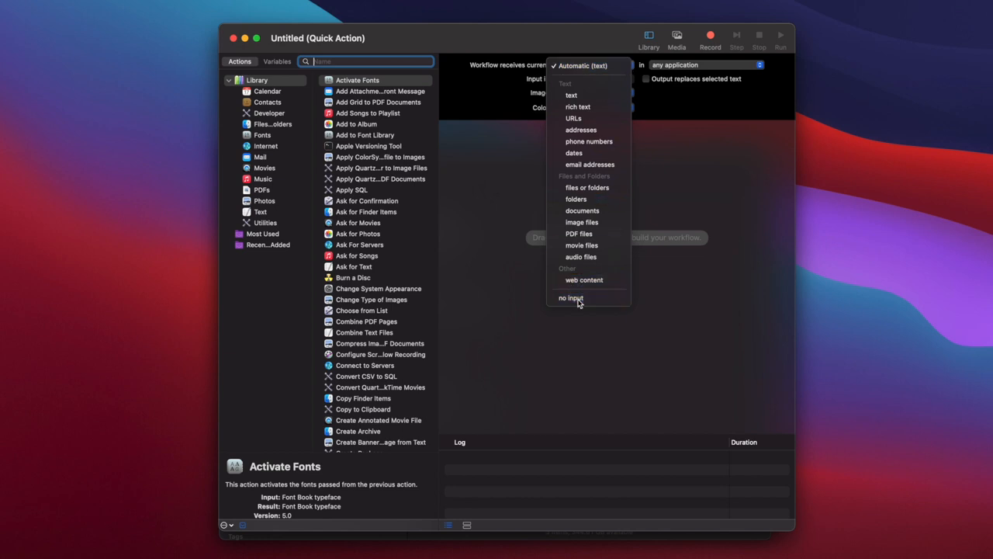
Step: Make the workflow receive no input and show the Files & Folders library actions
click(571, 298)
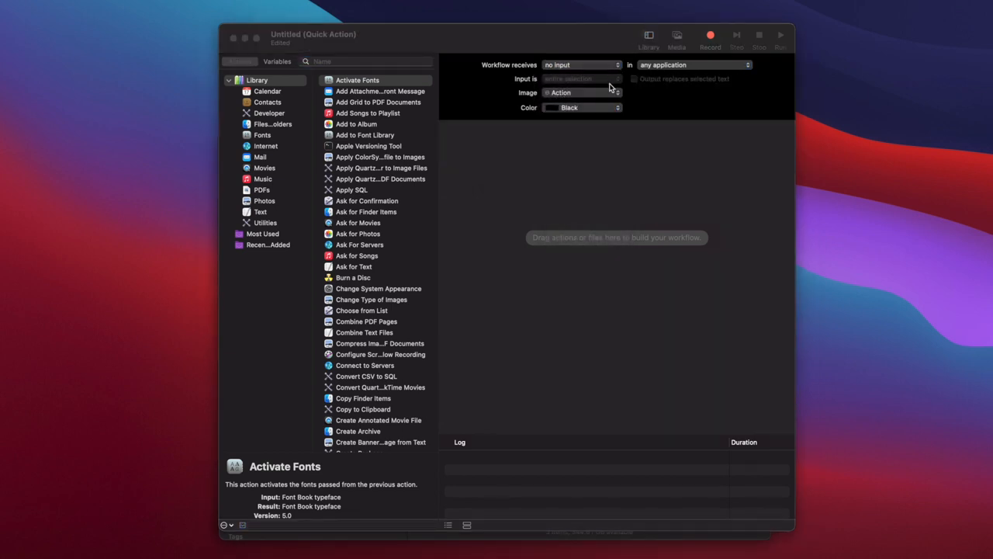
click(582, 93)
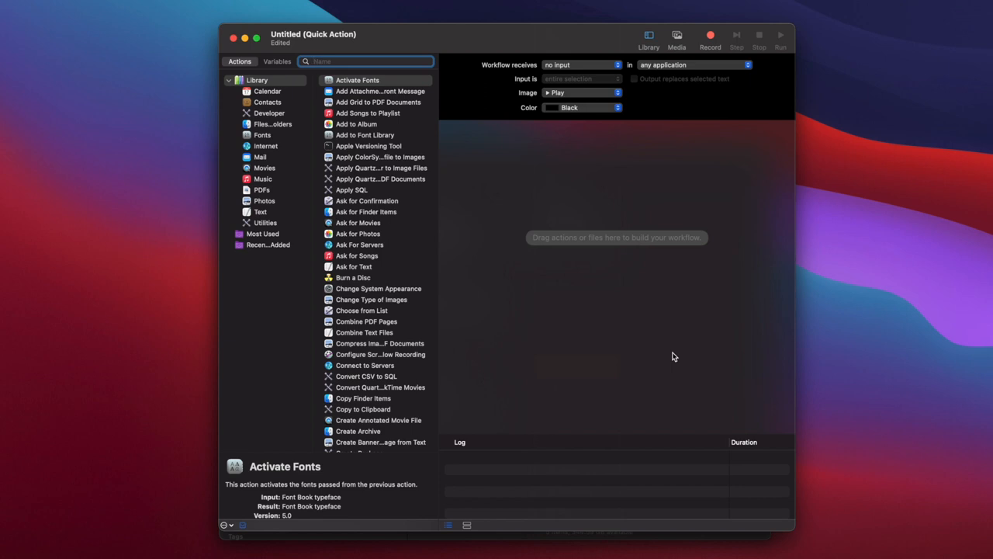
mouse_move(487, 186)
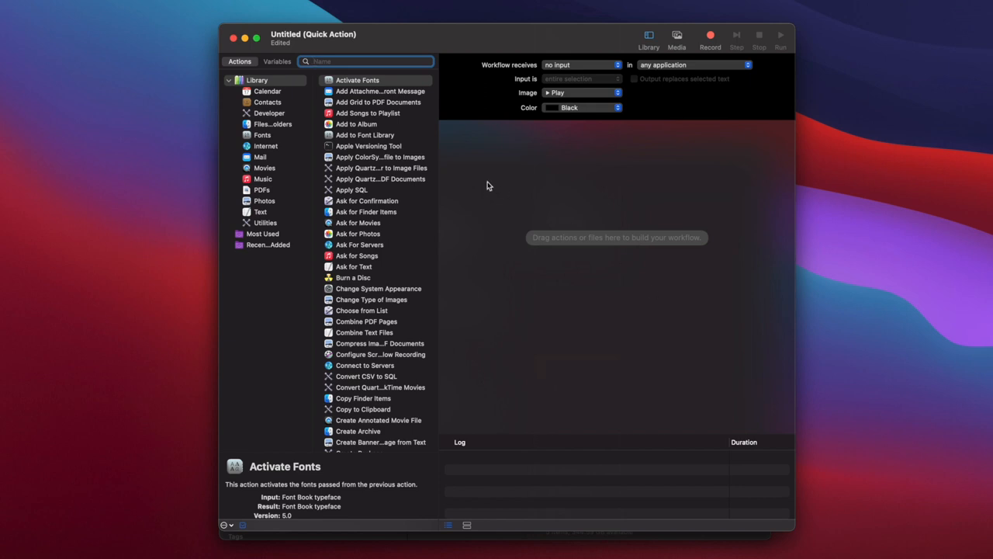
text(get)
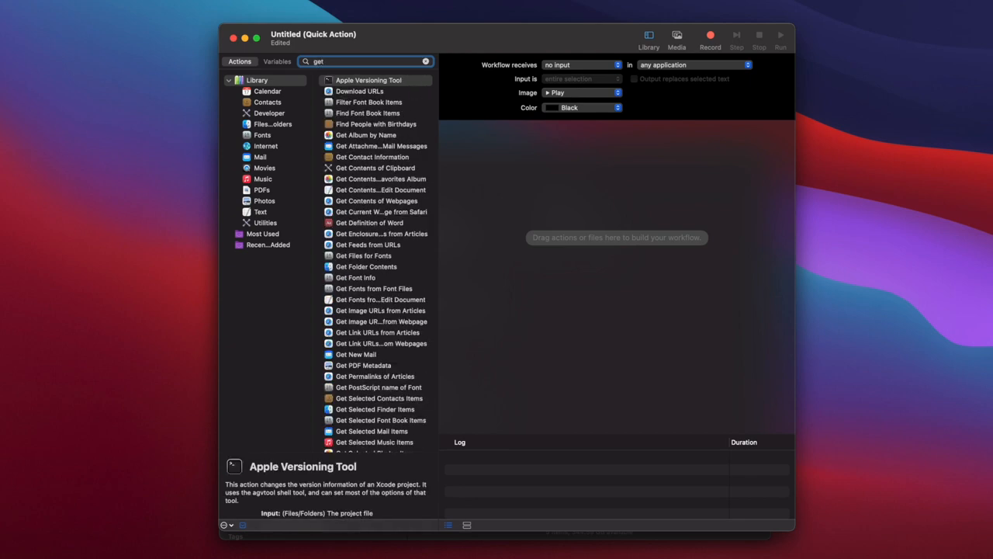
click(425, 62)
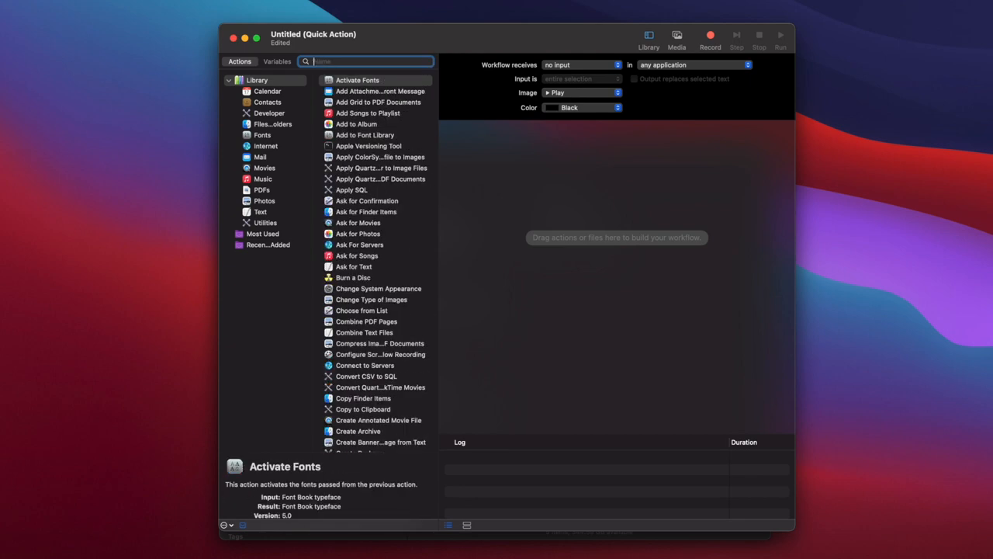
mouse_move(476, 186)
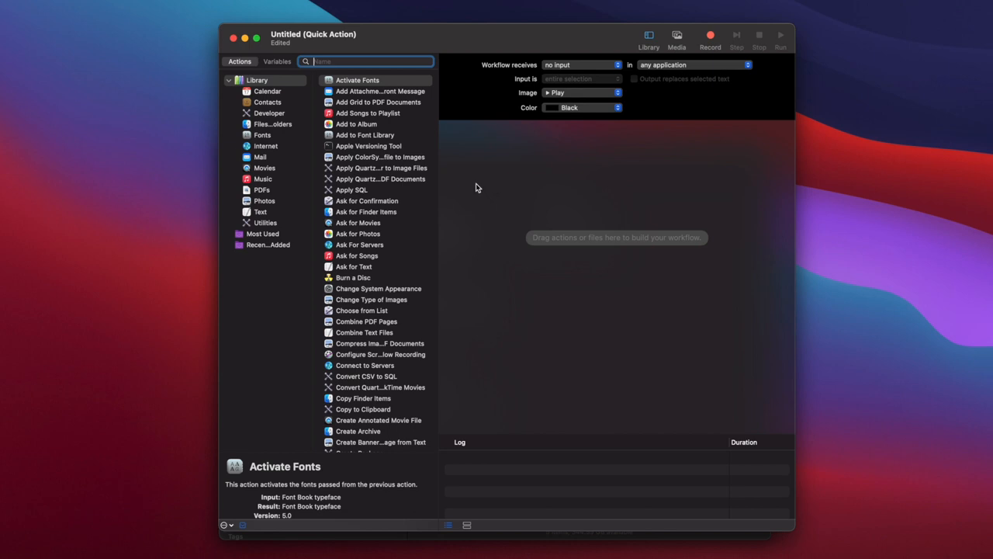
mouse_move(289, 174)
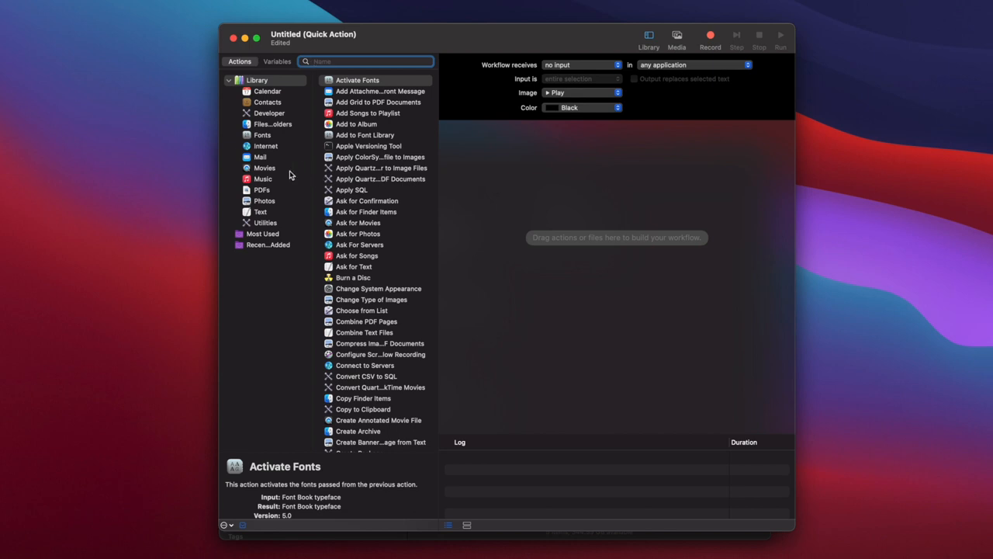
mouse_move(273, 149)
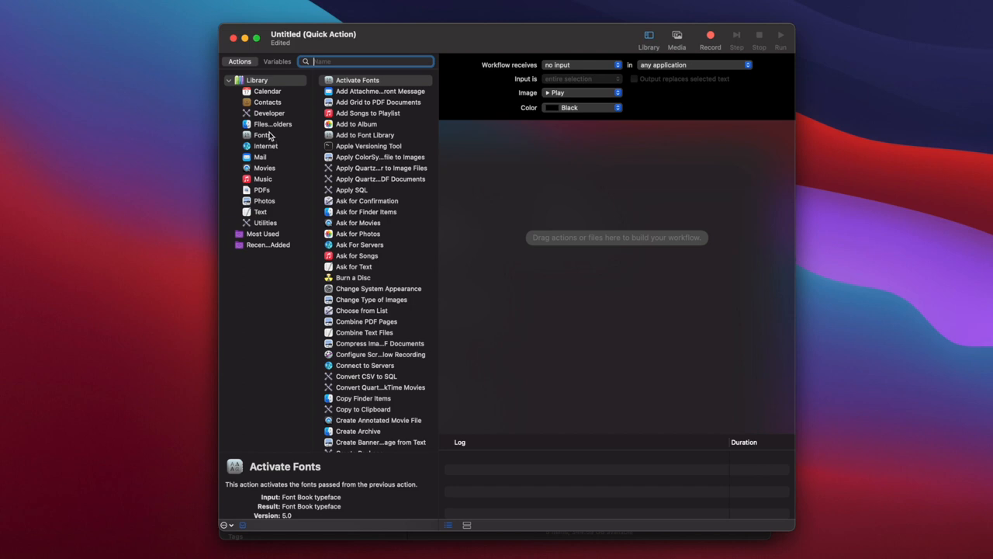
click(273, 124)
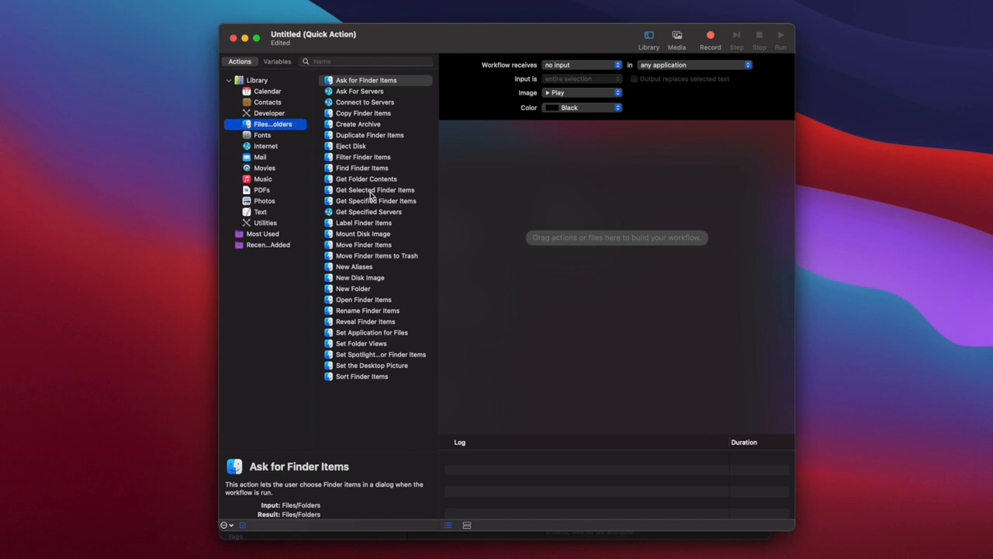
Step: Add a Get Specified Finder Items action listing the Ubuntu VM file, removing the Get Selected Finder Items step
click(375, 189)
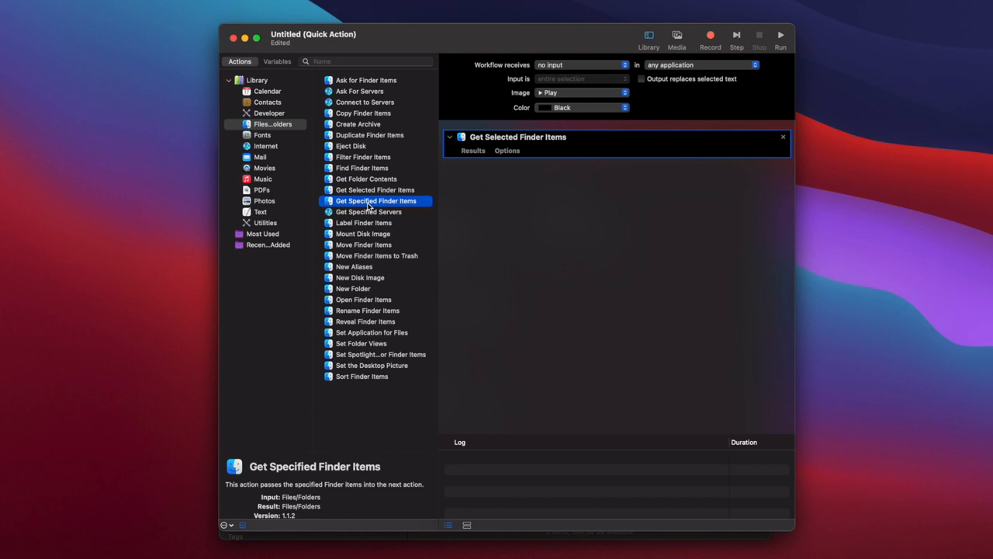
double_click(369, 200)
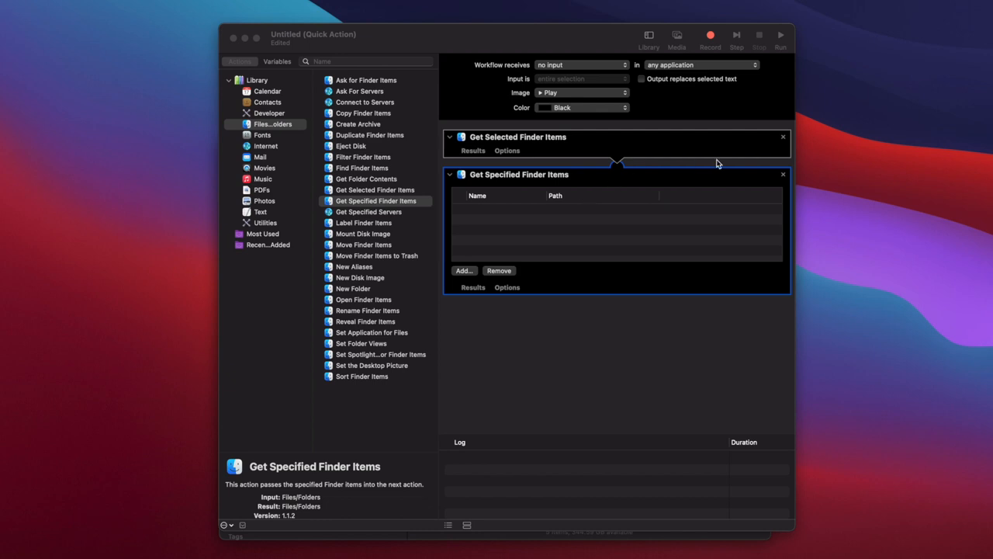
click(782, 136)
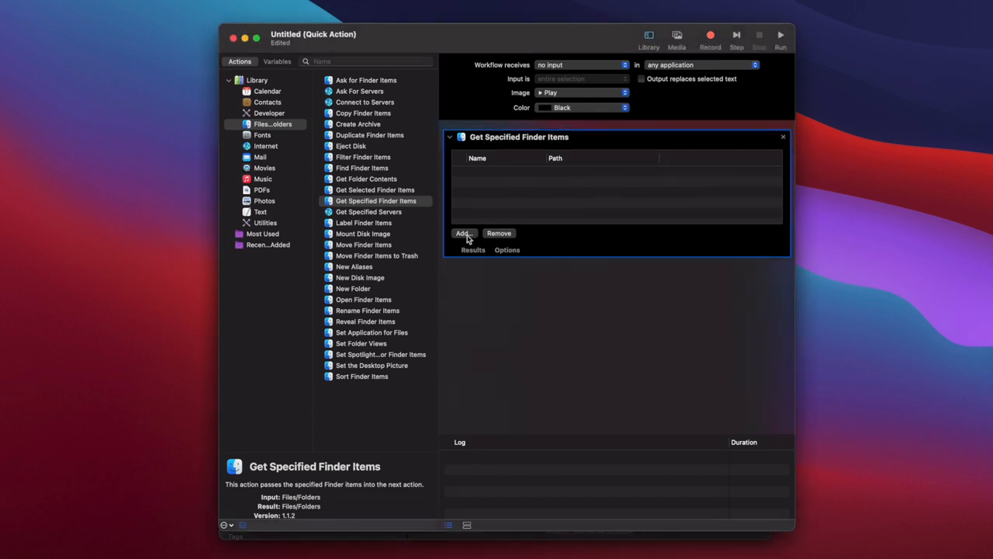
click(463, 233)
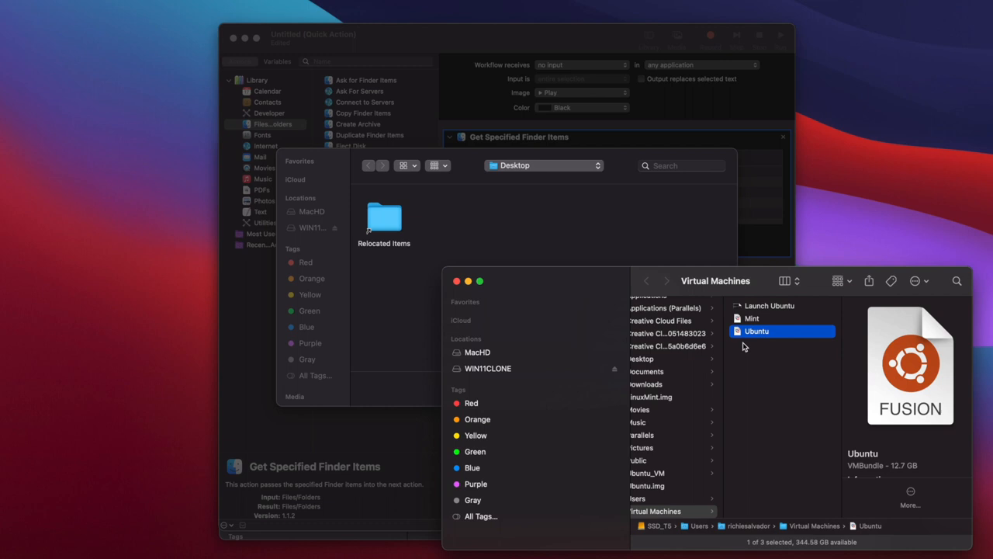
mouse_move(757, 332)
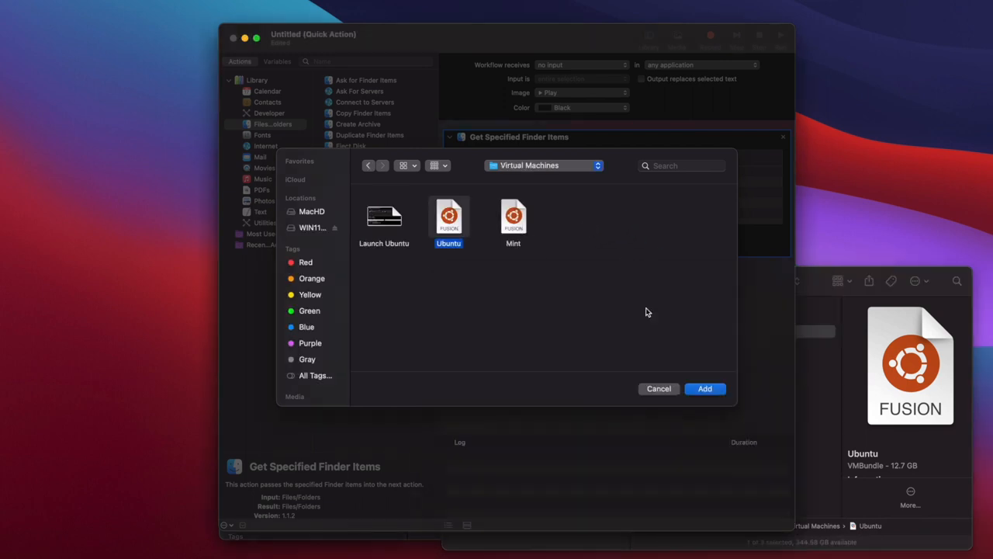
click(705, 388)
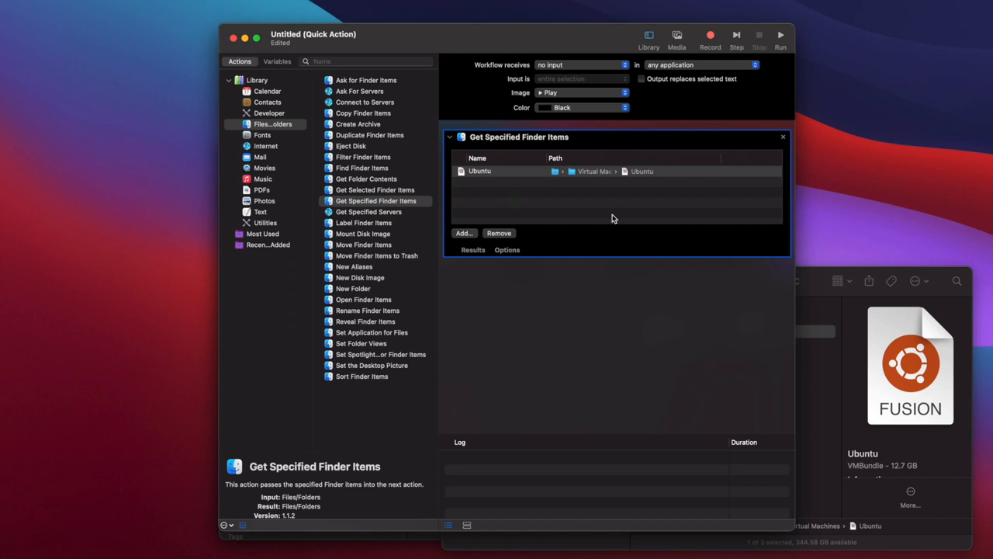
Step: Add an Open Finder Items action after the Ubuntu file and test-run the workflow
click(366, 62)
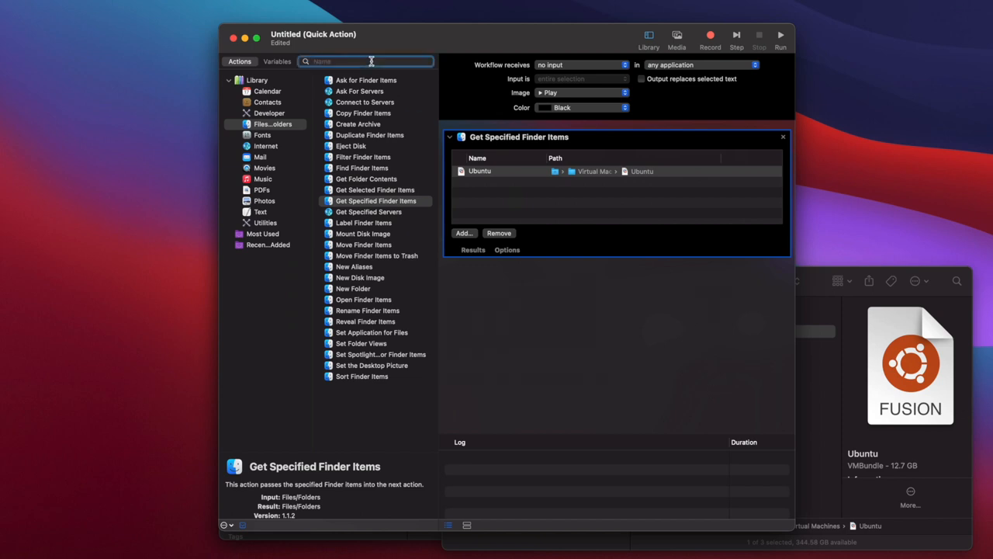
text(open)
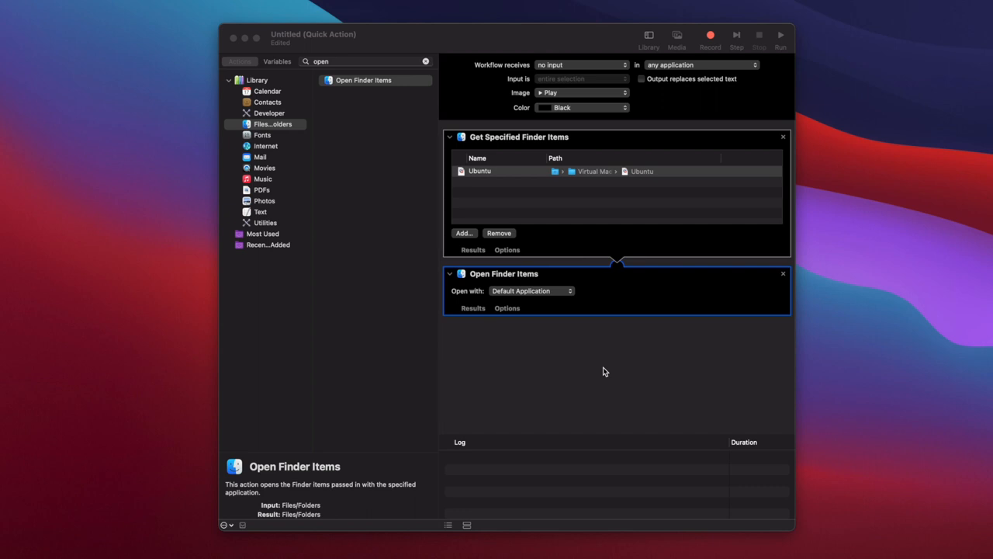
mouse_move(786, 55)
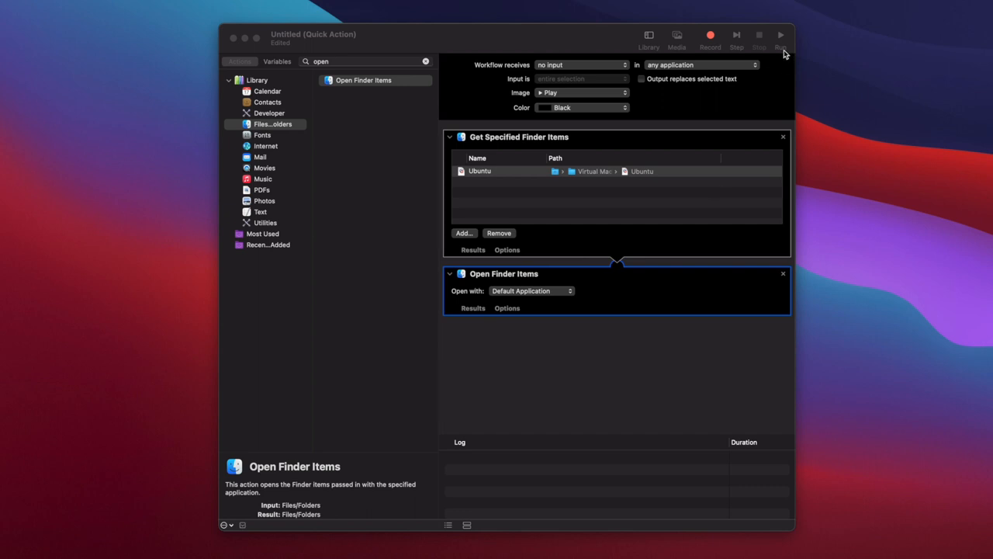
click(782, 34)
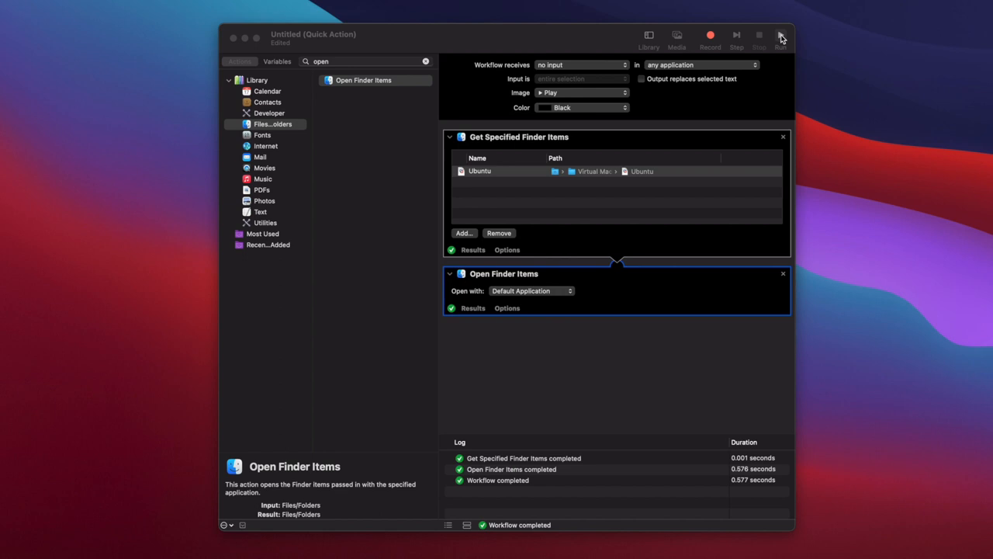
Step: Save the Quick Action as Launch Ubuntu
click(781, 35)
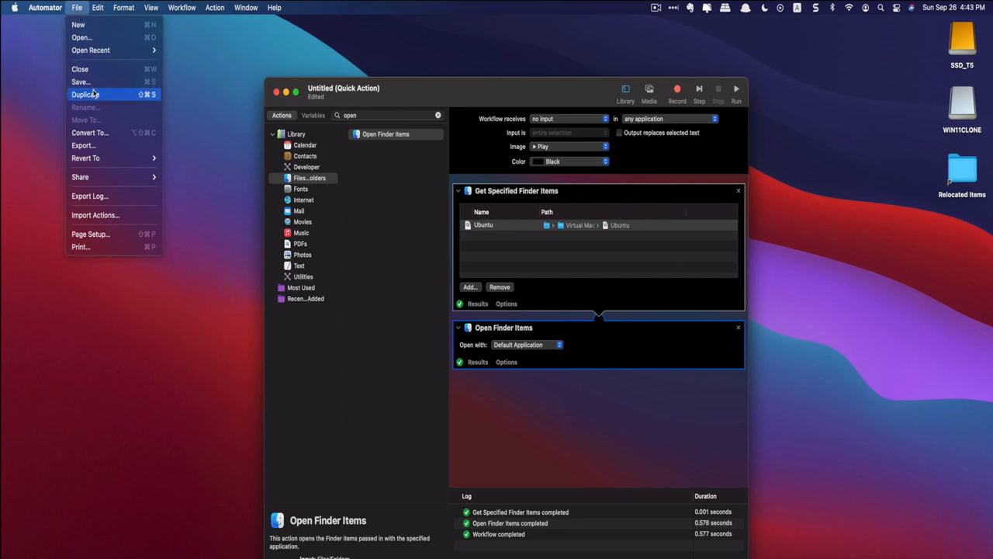
click(81, 80)
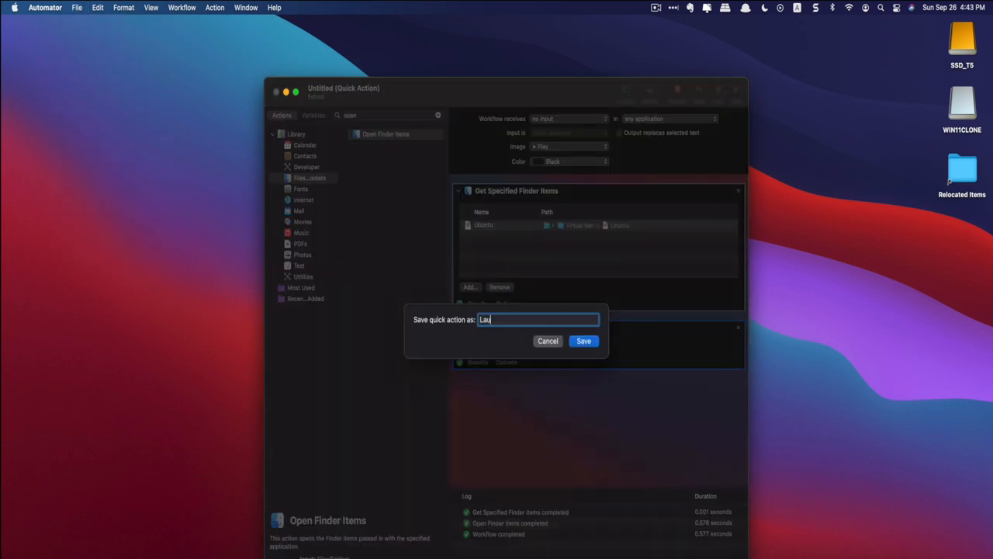
click(583, 341)
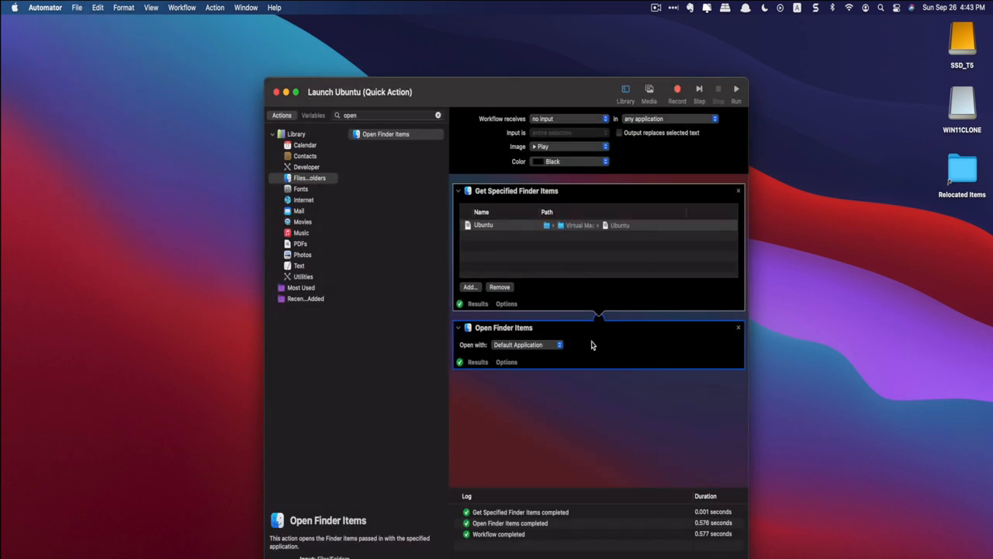
Step: Go to the Services list in Keyboard preferences' Shortcuts settings
text(ke)
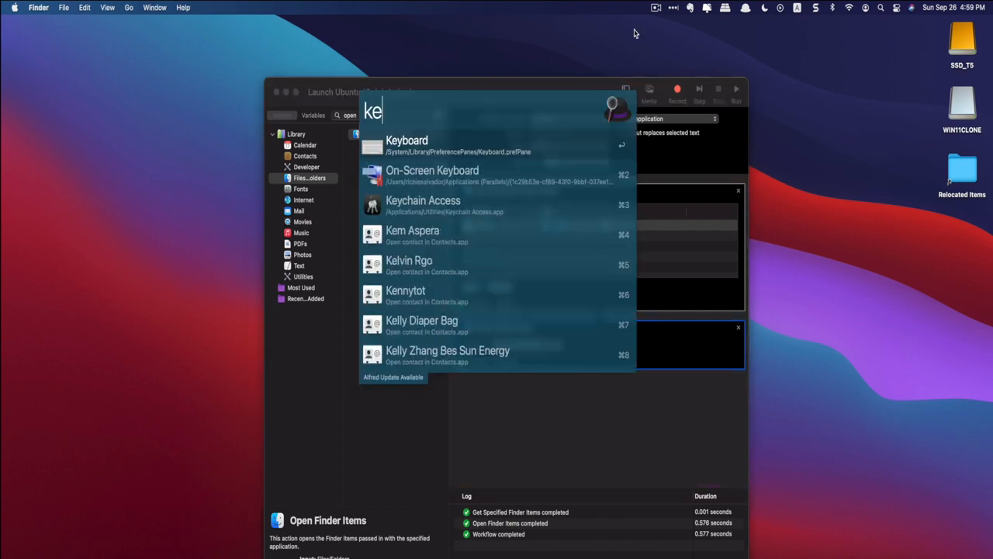
text(y)
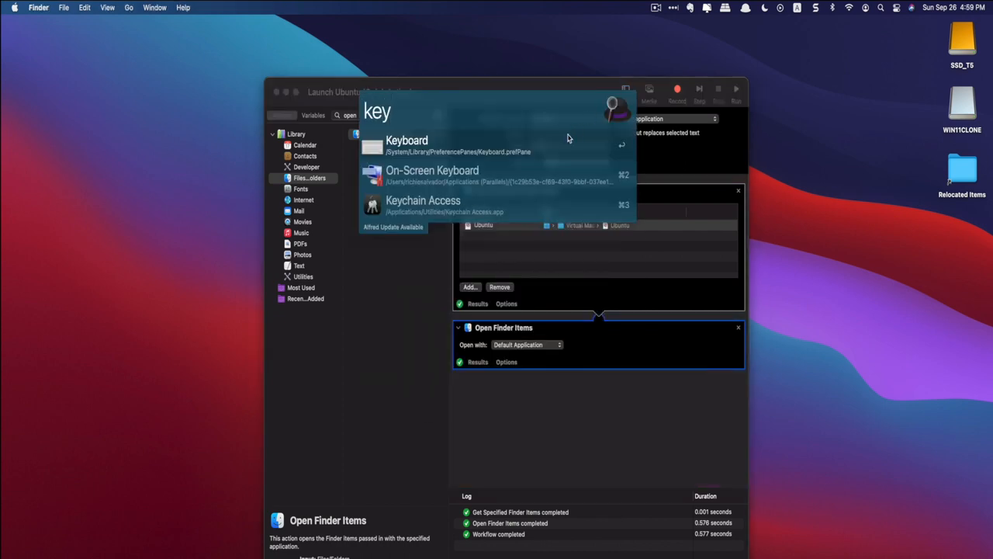
click(406, 146)
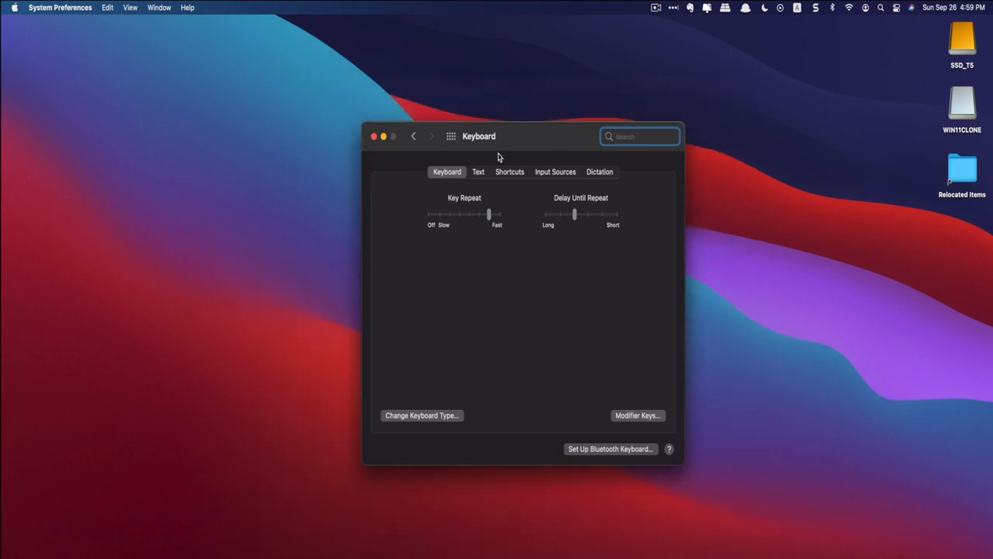
click(509, 171)
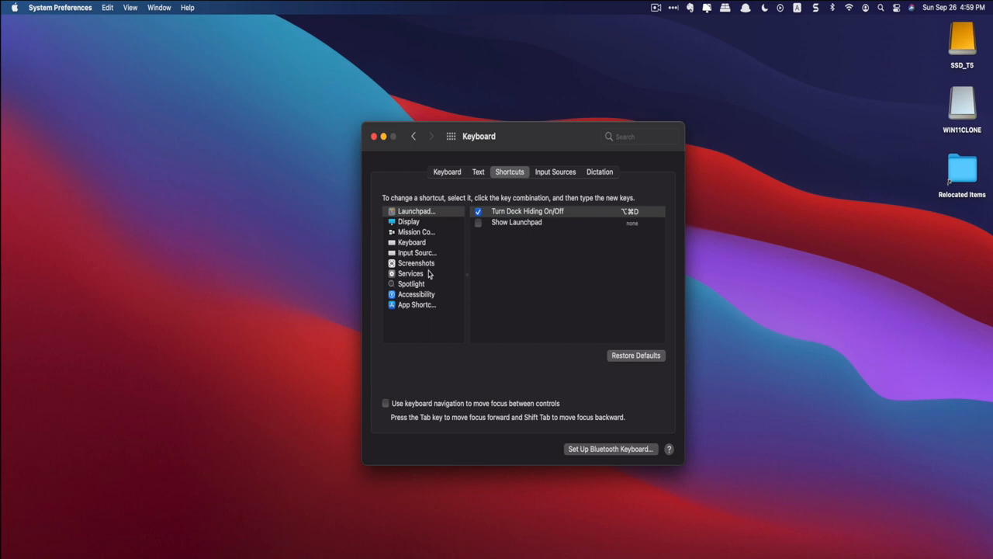
click(410, 273)
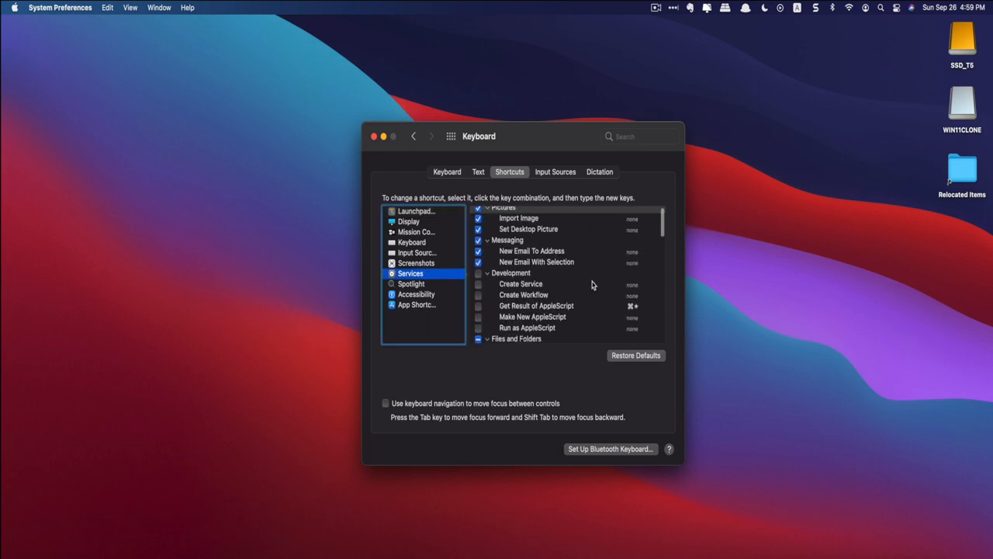
Step: Select the Launch Ubuntu service under General and start assigning its keyboard shortcut
scroll(down, 3)
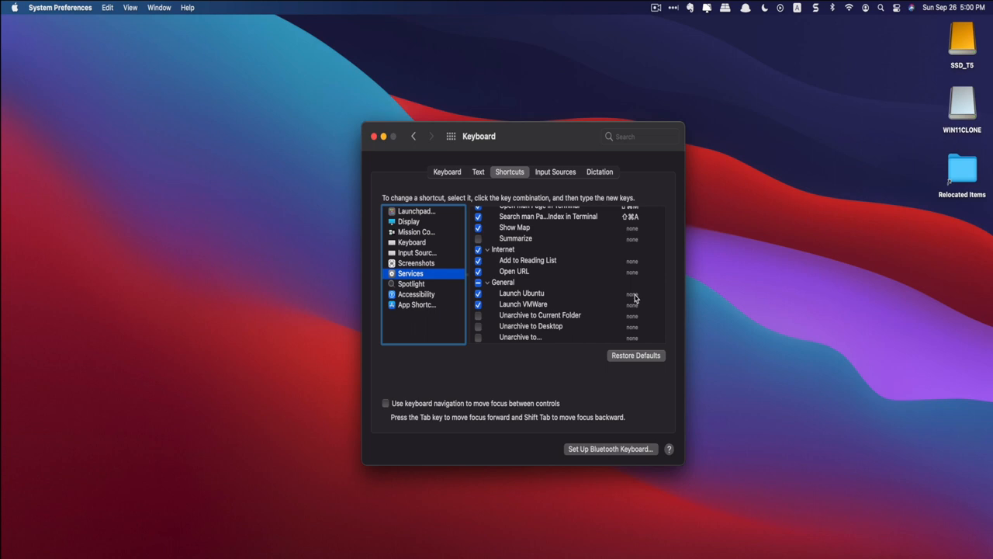
click(522, 292)
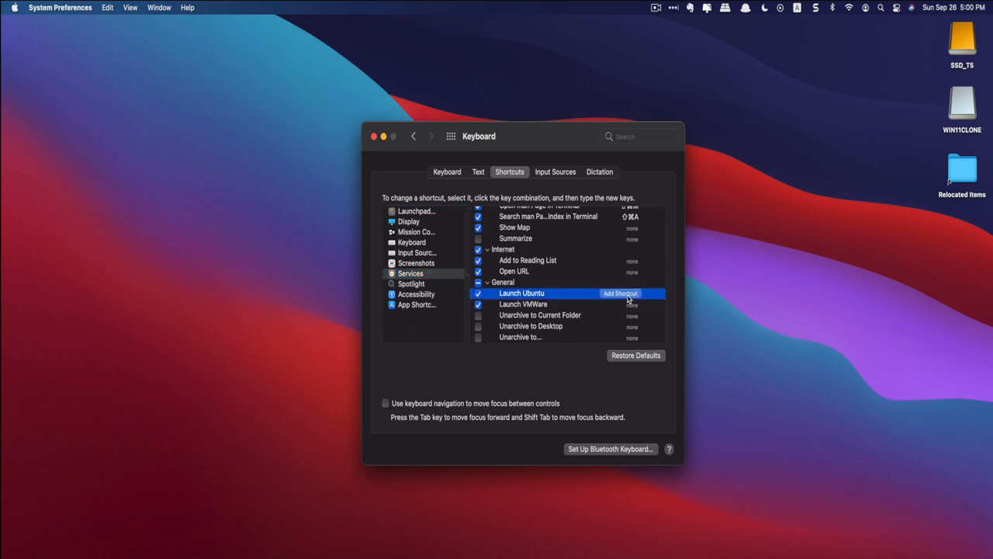
click(621, 294)
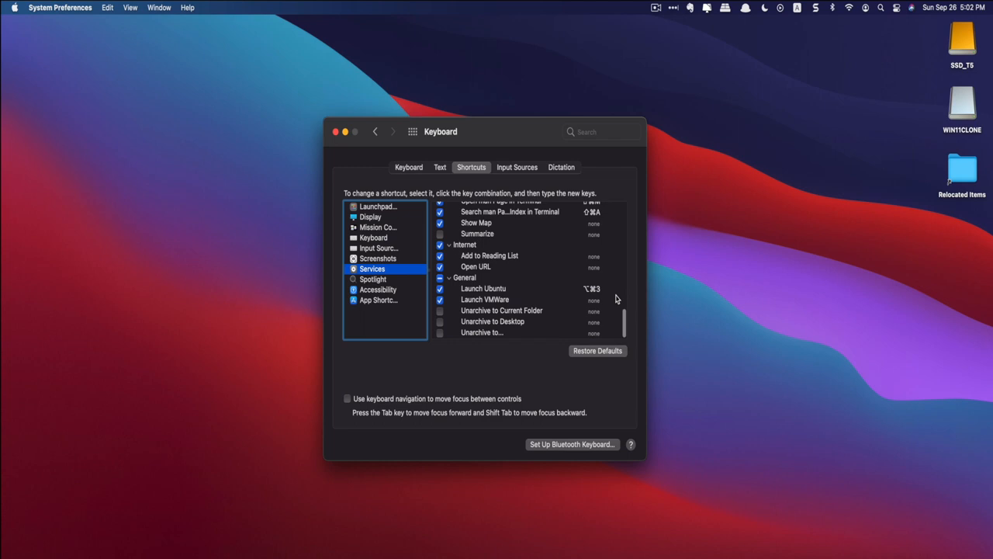
click(59, 7)
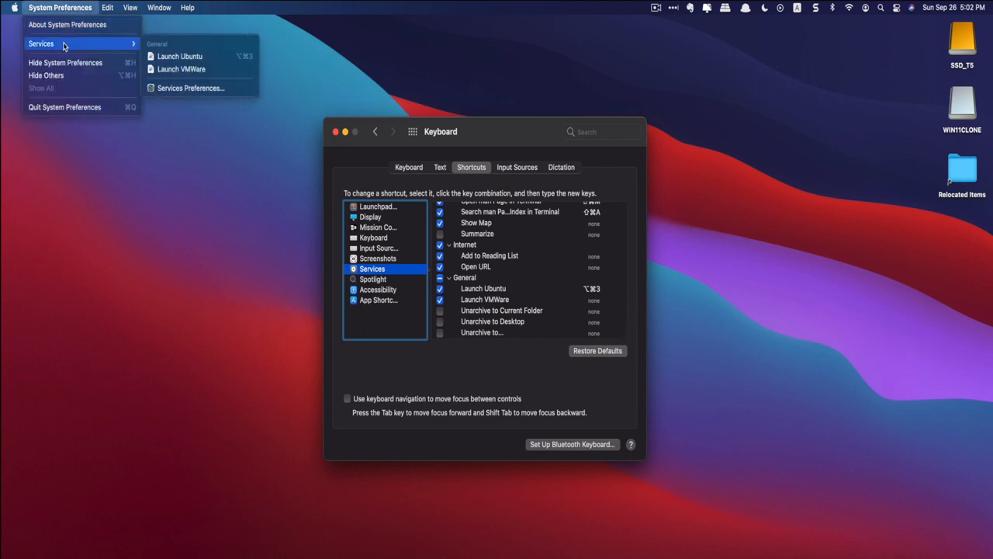
mouse_move(180, 56)
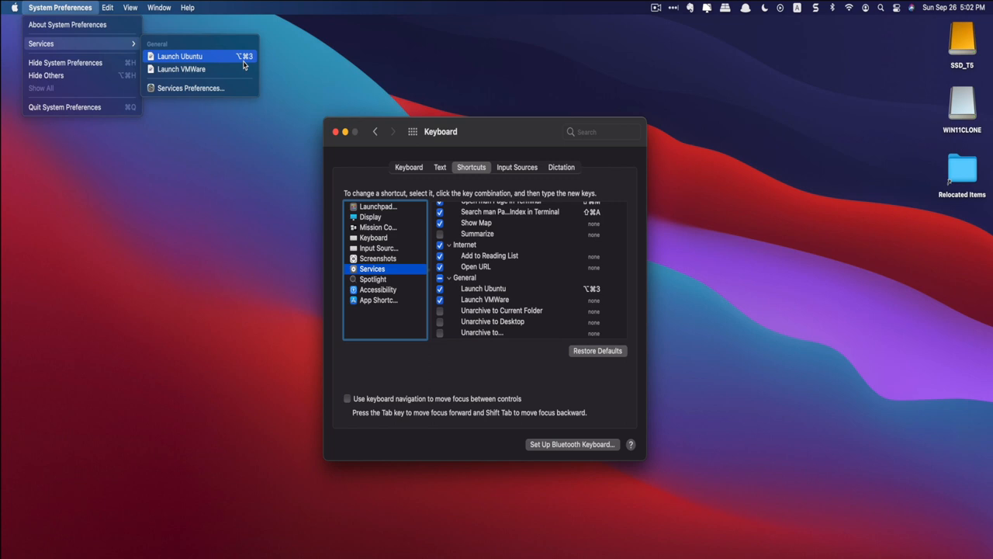
click(546, 135)
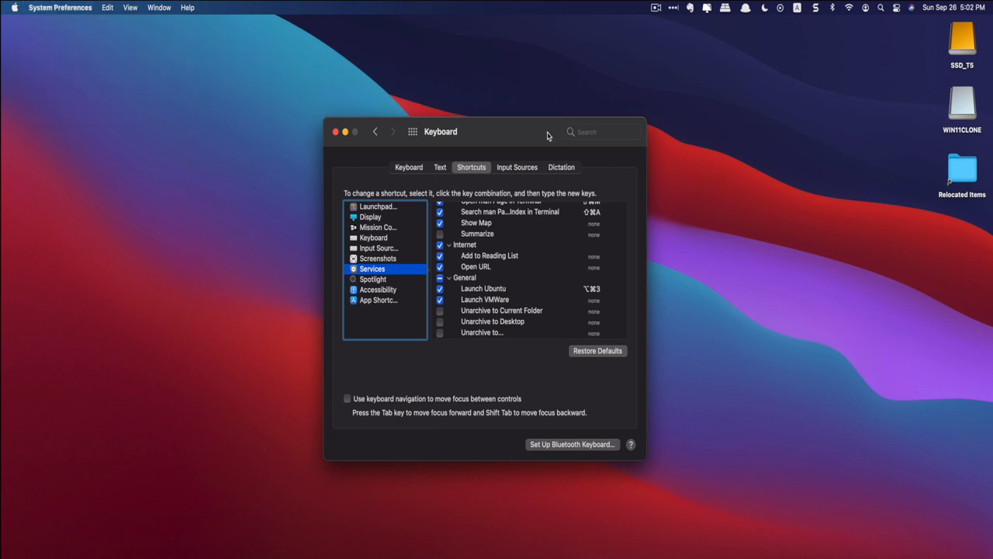
mouse_move(444, 115)
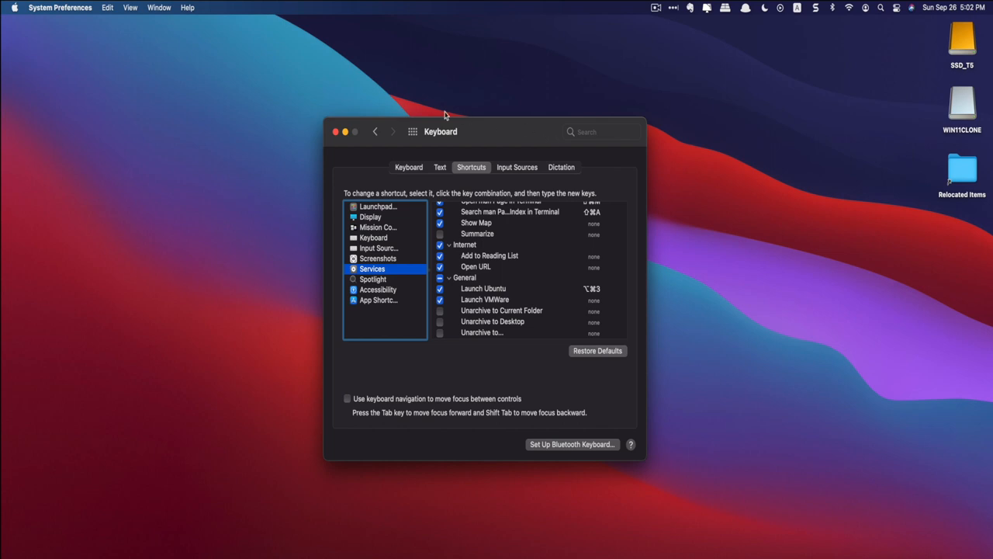